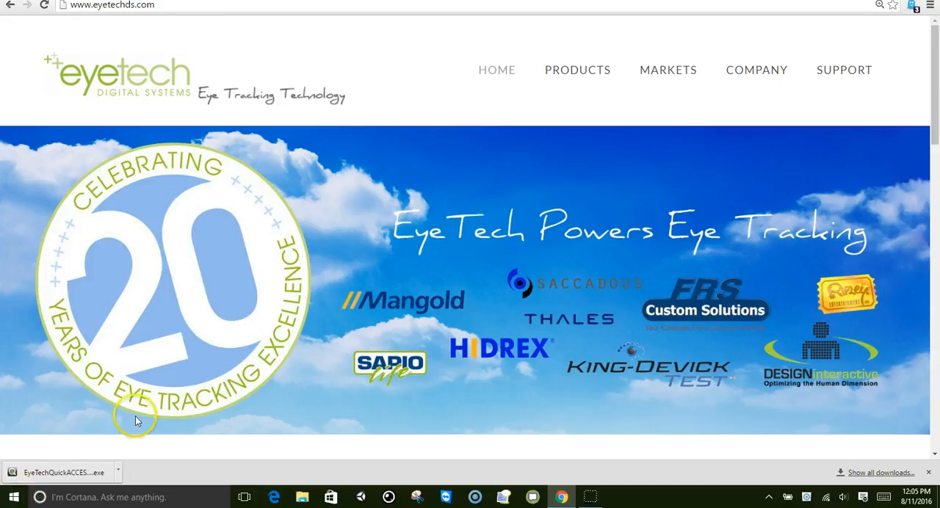
pyautogui.moveTo(125, 419)
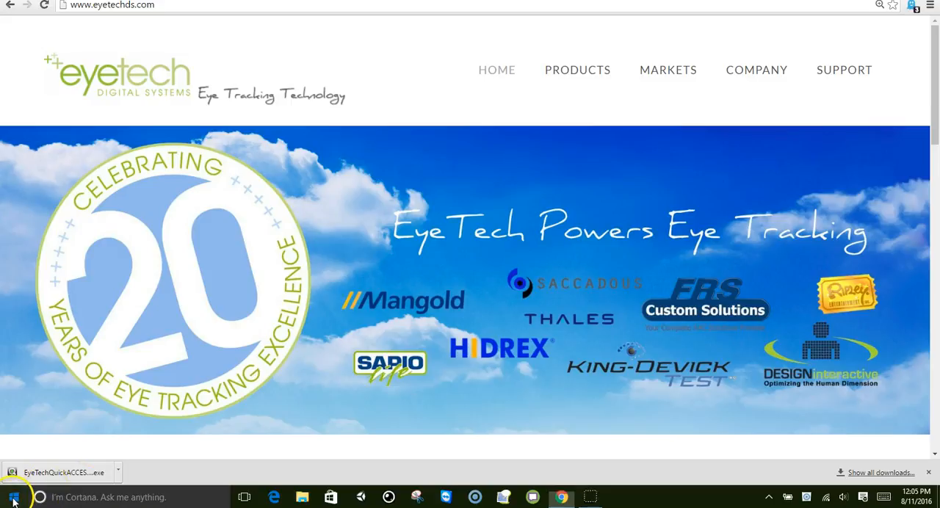
# - Locate EyeTech QuickACCESS in Programs and Features and start its uninstaller
pyautogui.click(12, 497)
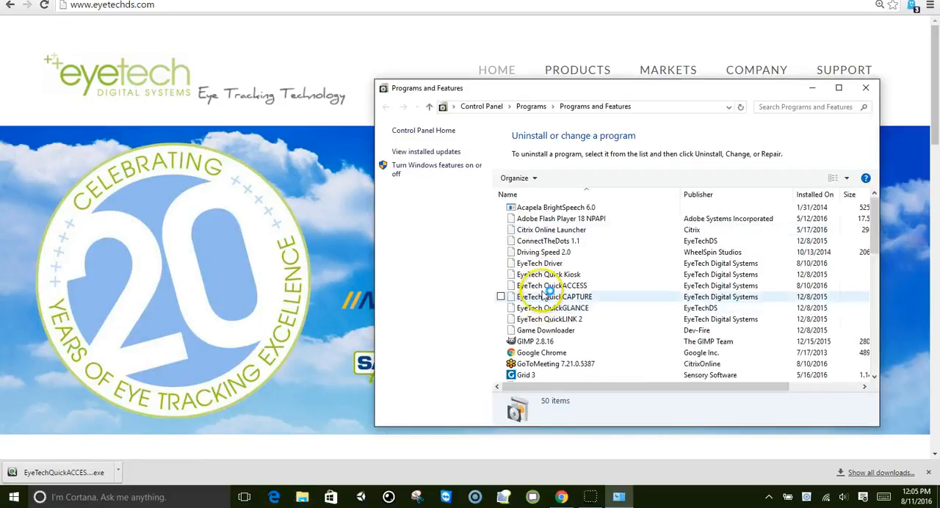
pyautogui.click(555, 285)
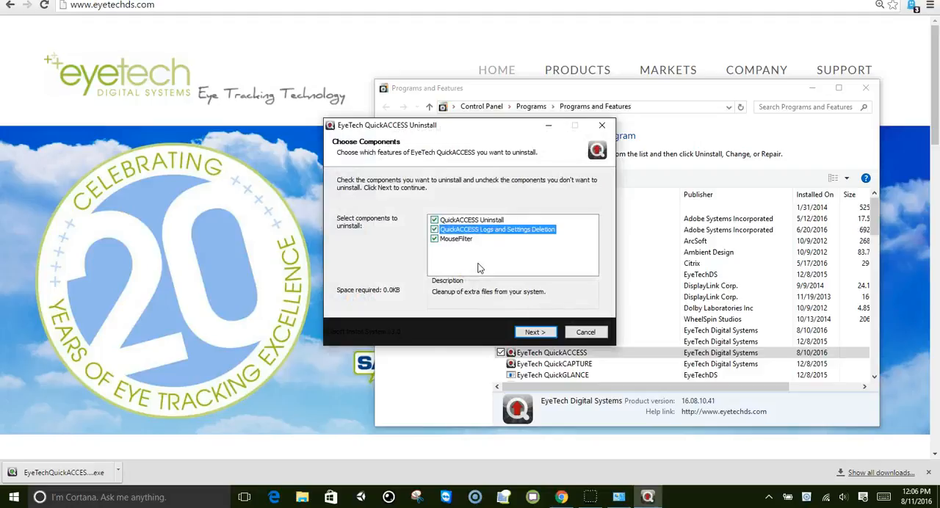
pyautogui.moveTo(511, 298)
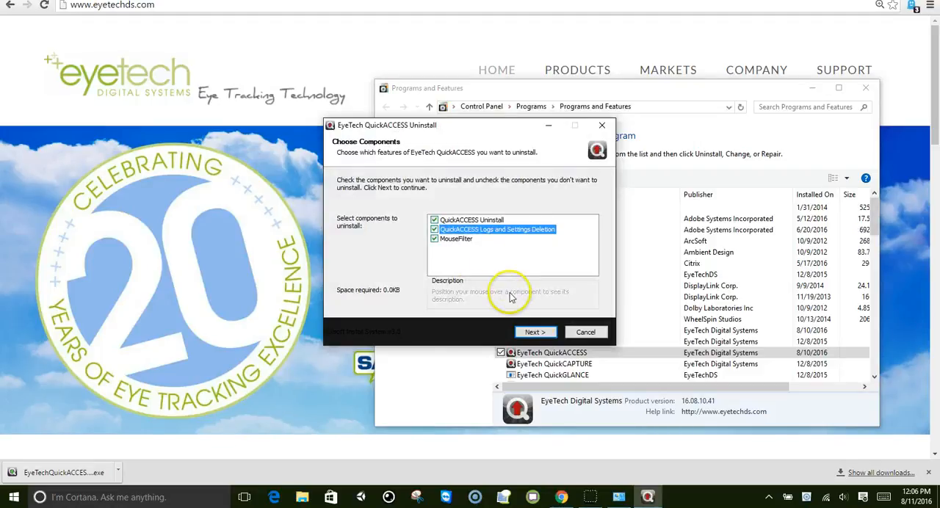
# - Complete the uninstall, agreeing to remove the EyeTech drivers, and close the uninstaller
pyautogui.click(535, 332)
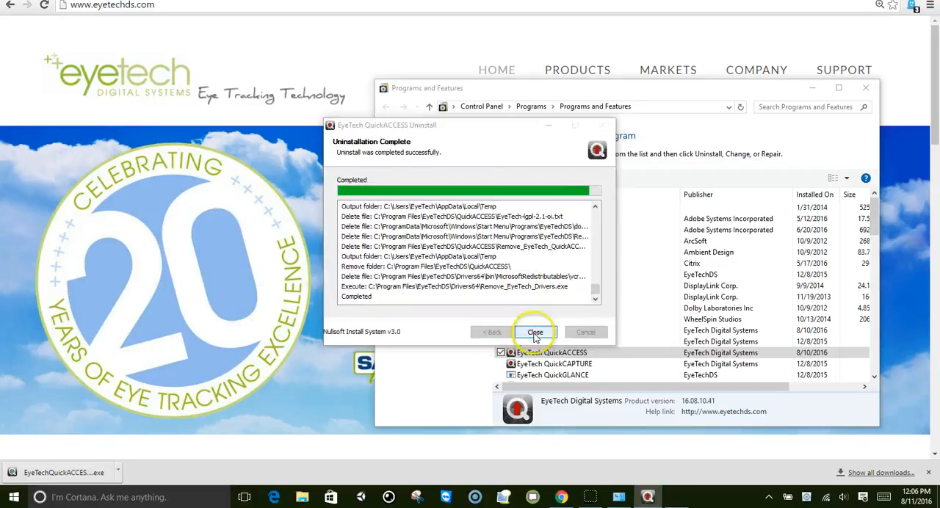
pyautogui.click(535, 332)
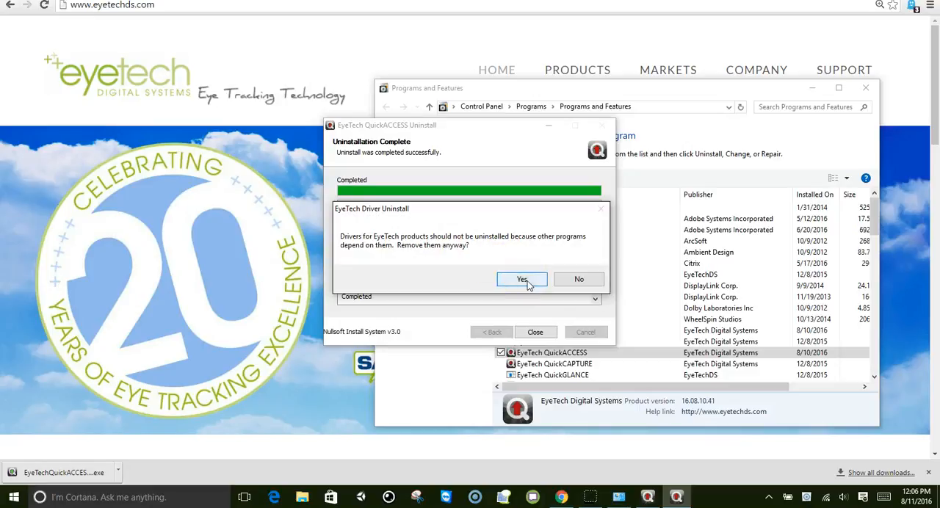
pyautogui.click(521, 279)
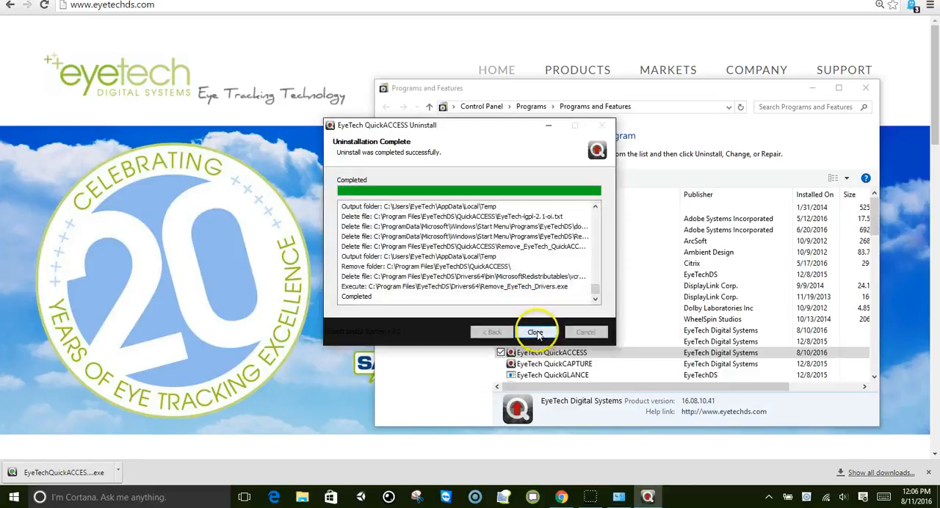
pyautogui.click(534, 332)
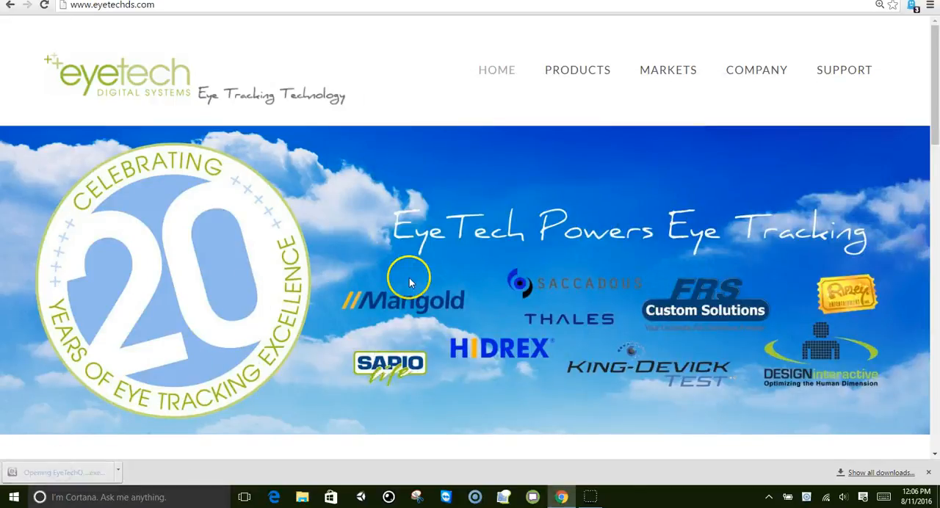
pyautogui.moveTo(491, 263)
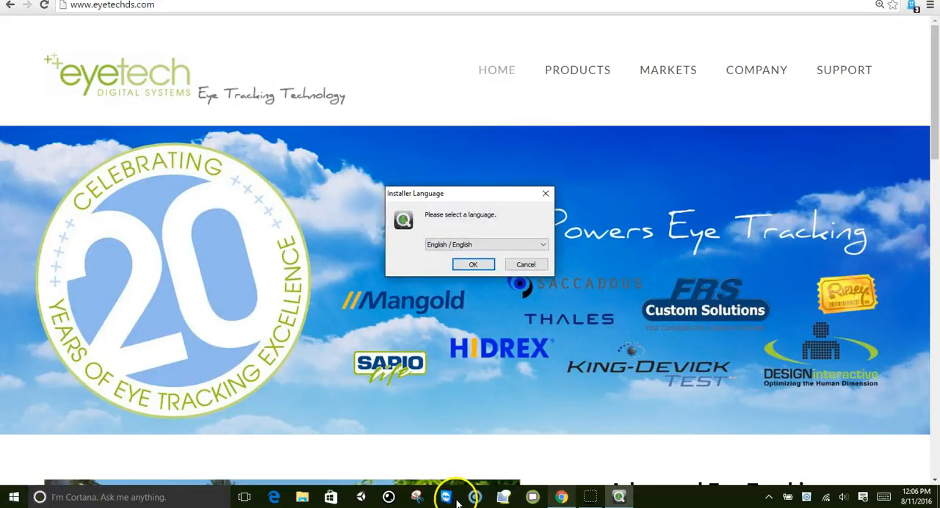
pyautogui.moveTo(458, 340)
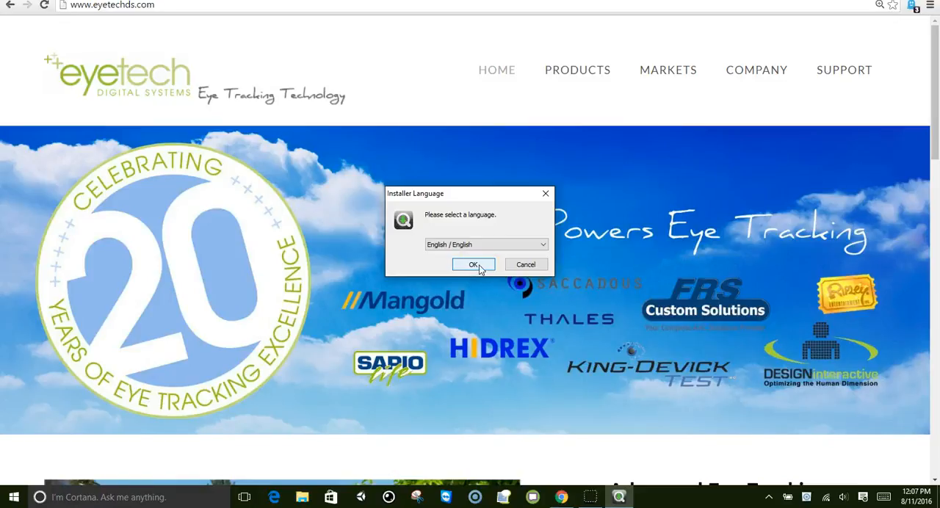
# - Confirm English as installer language and continue past the Welcome and General Warnings pages
pyautogui.click(473, 265)
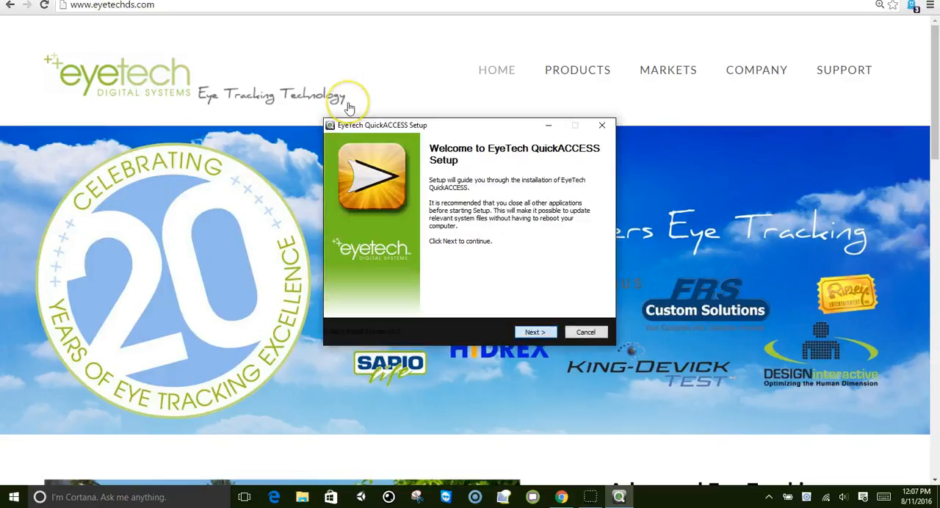
pyautogui.click(535, 332)
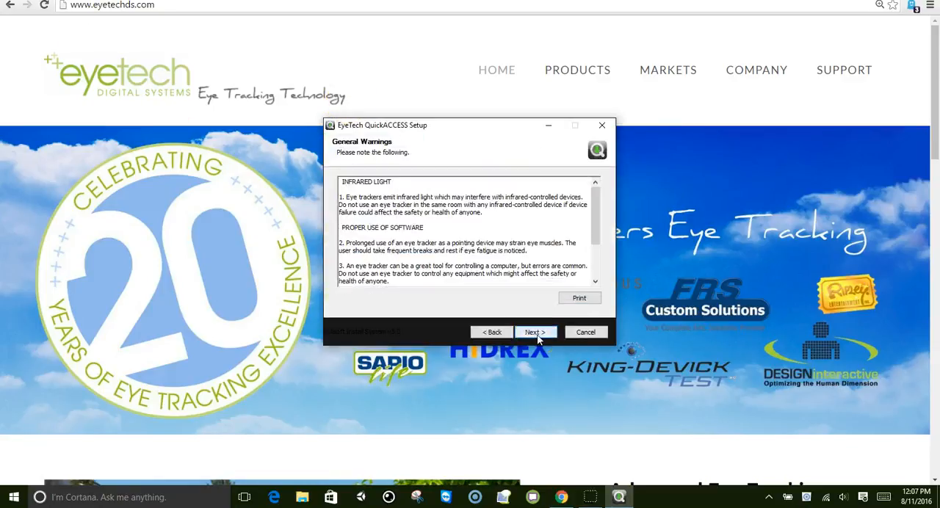
pyautogui.click(535, 332)
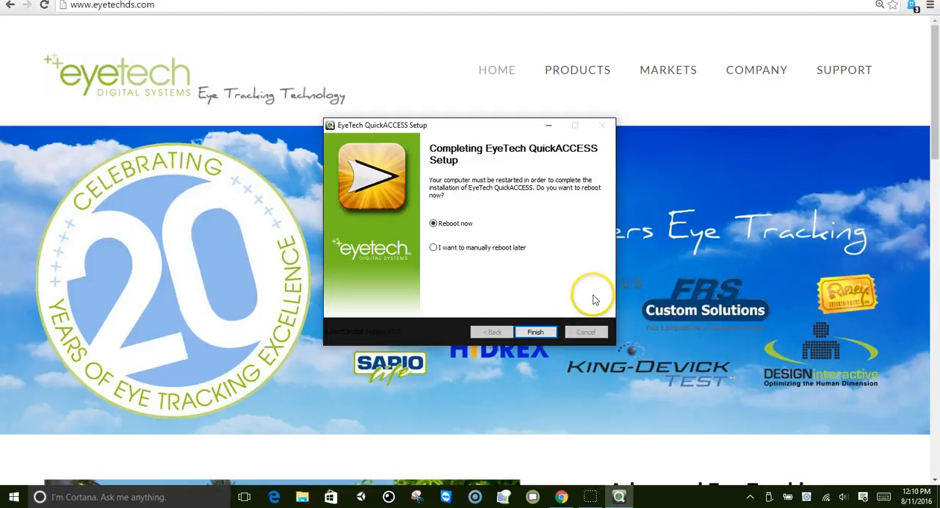
pyautogui.moveTo(620, 282)
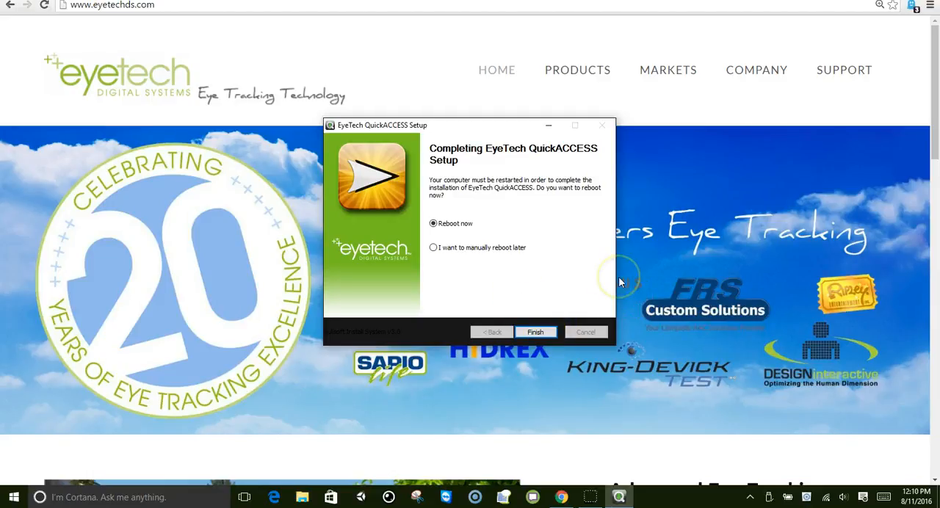